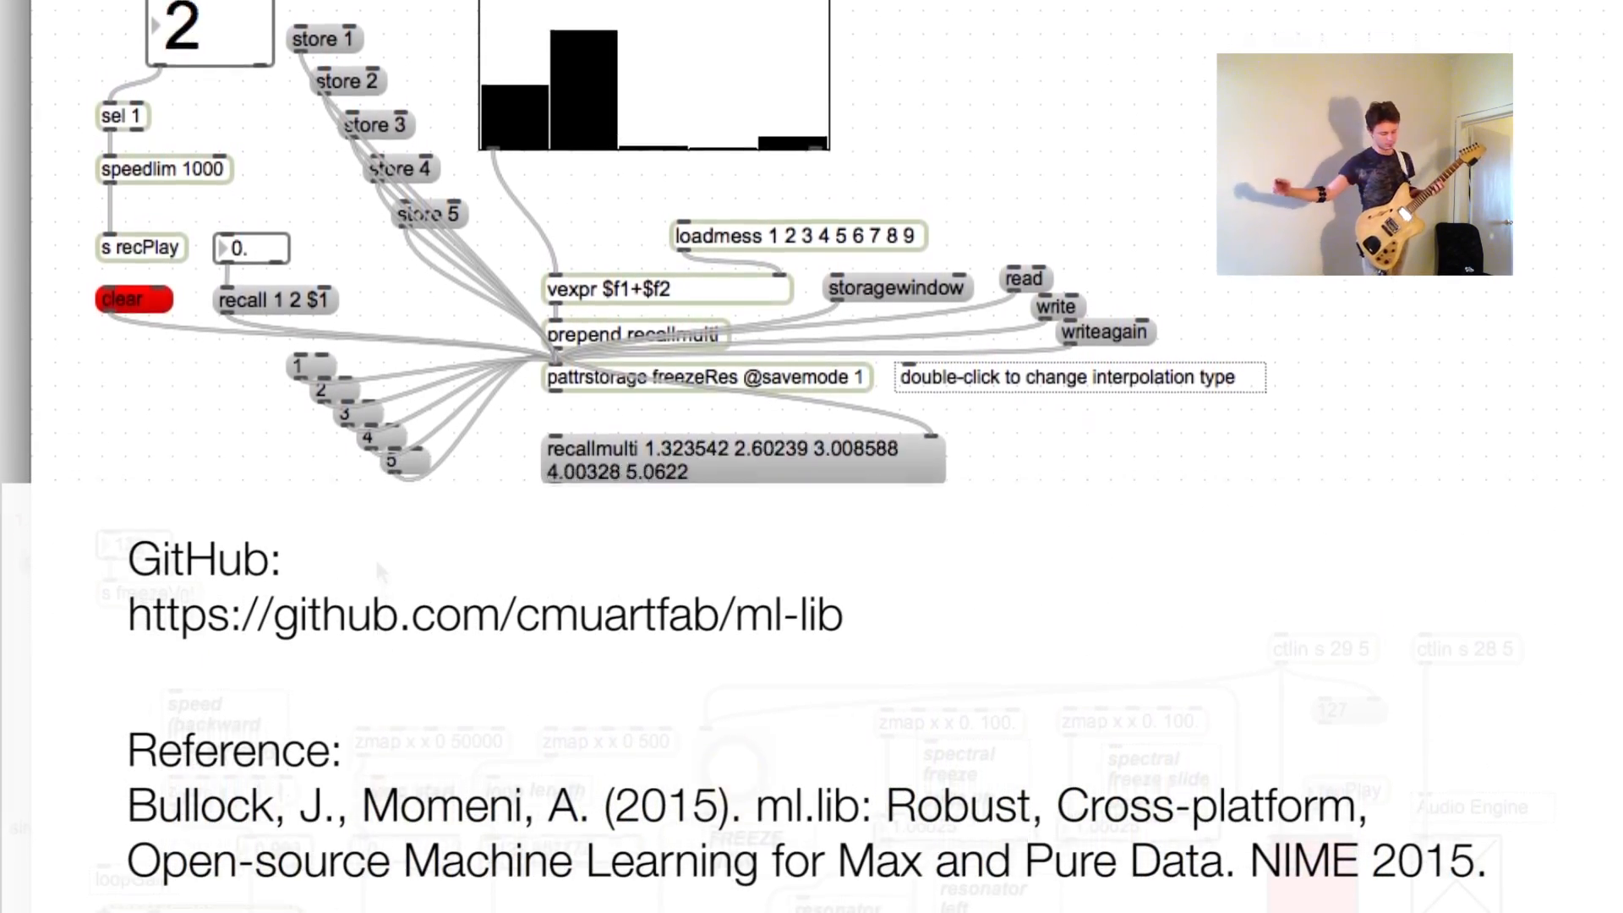
Step: Switch ml.svm from train to map mode so it outputs live class predictions and likelihoods
{"action": "scroll", "scroll_direction": "down", "scroll_amount": 3}
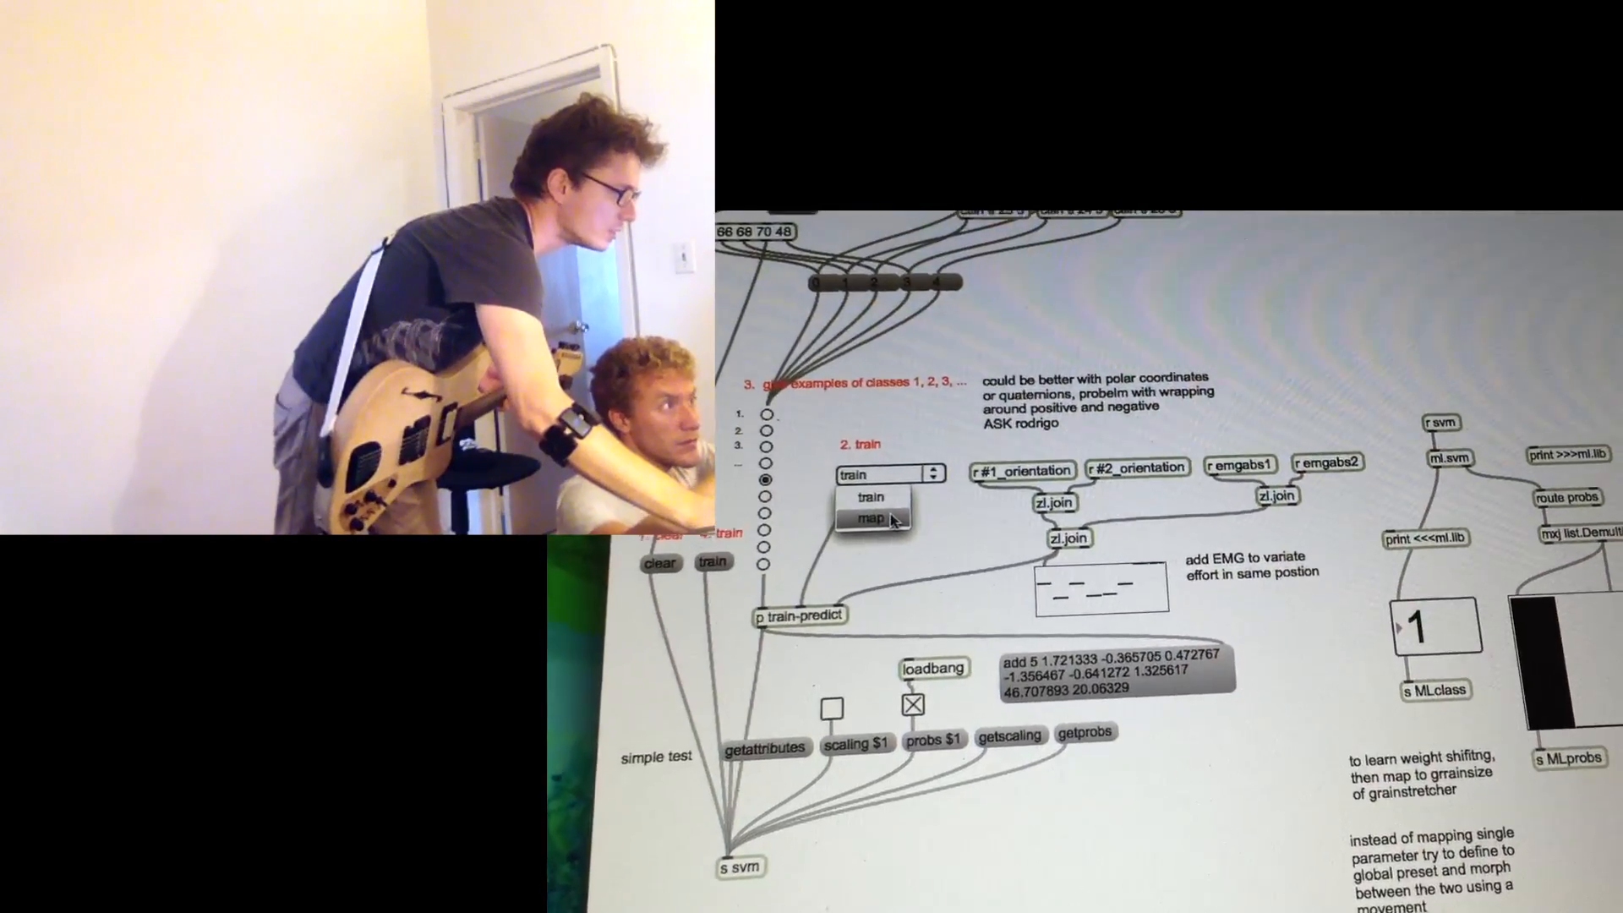
{"action": "left_click", "coordinate": [870, 519]}
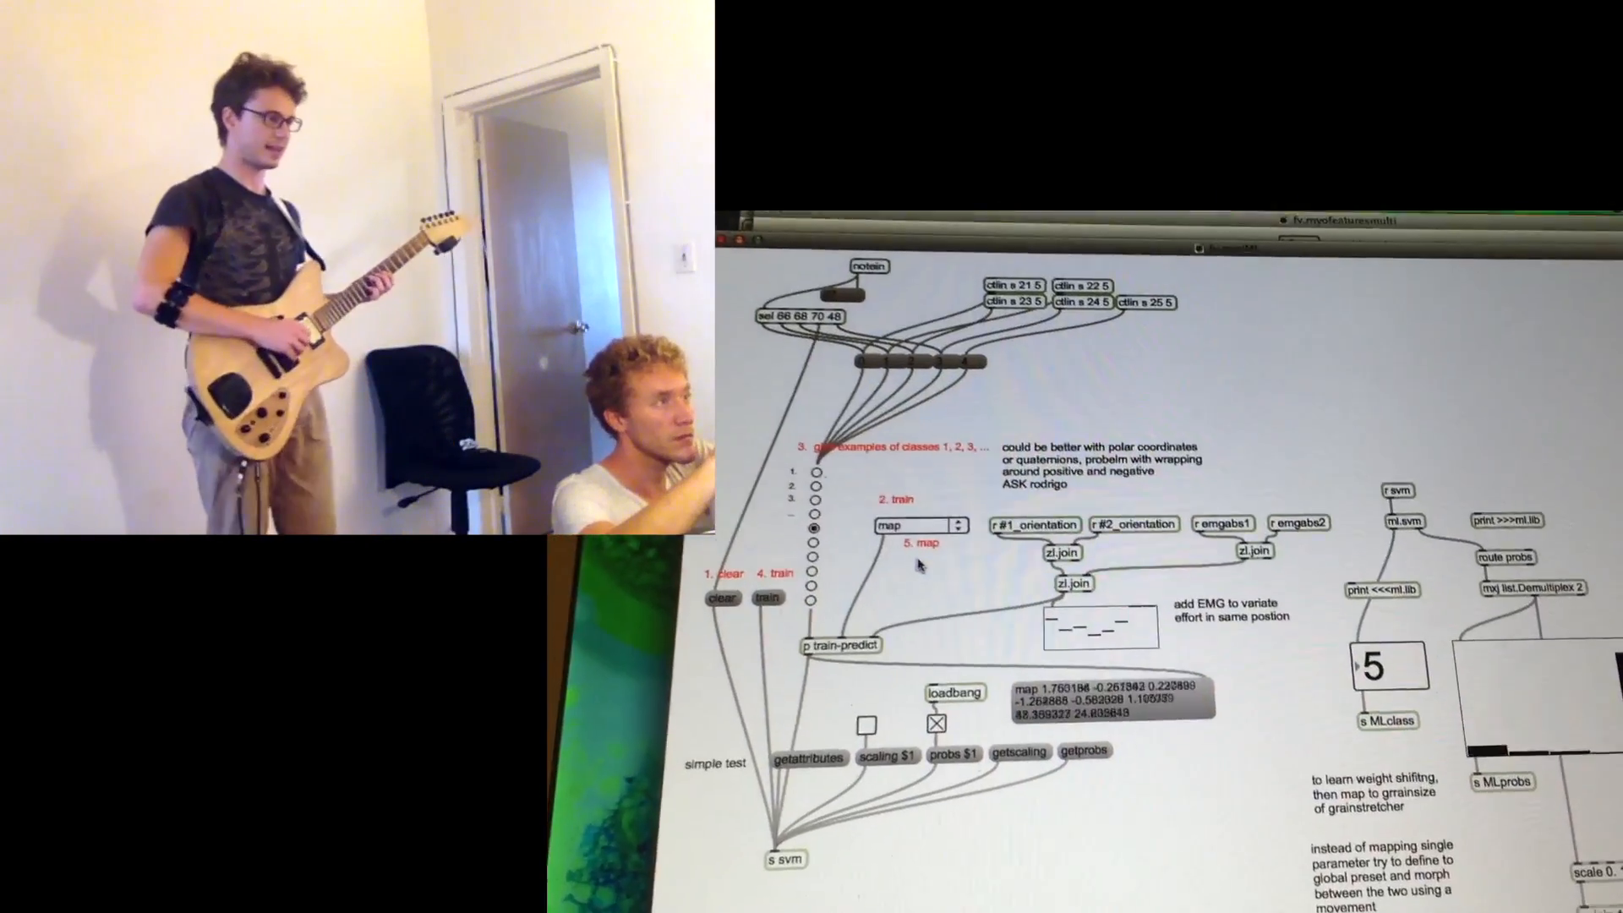